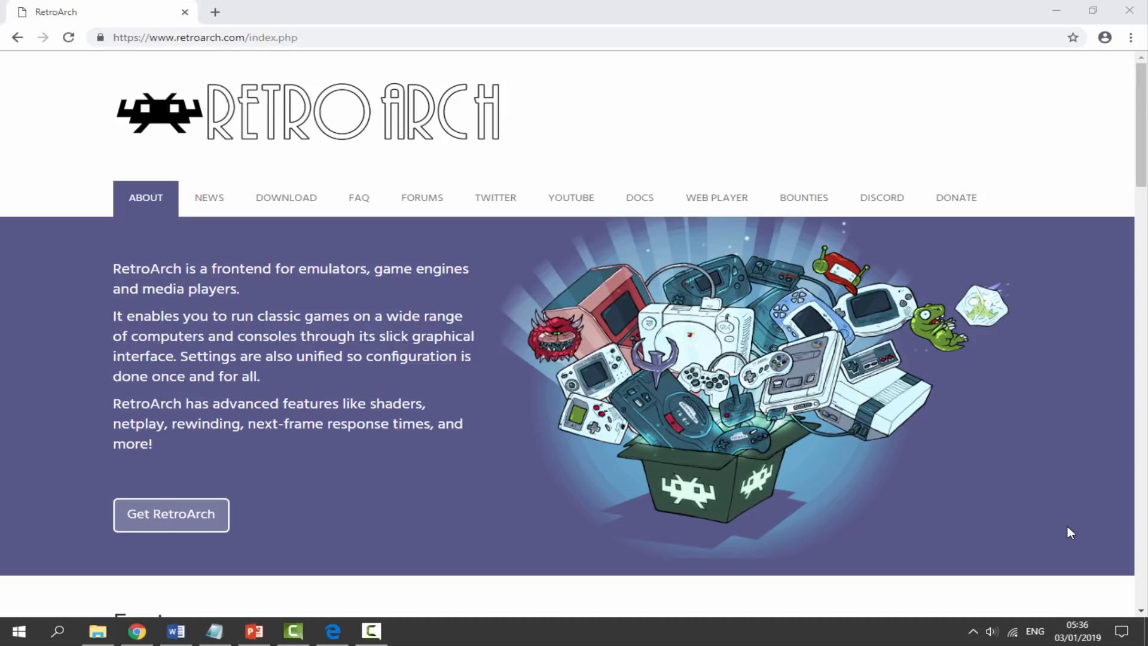
Go to the RetroArch platform downloads page and reach the Nintendo 3DS card.
click(285, 197)
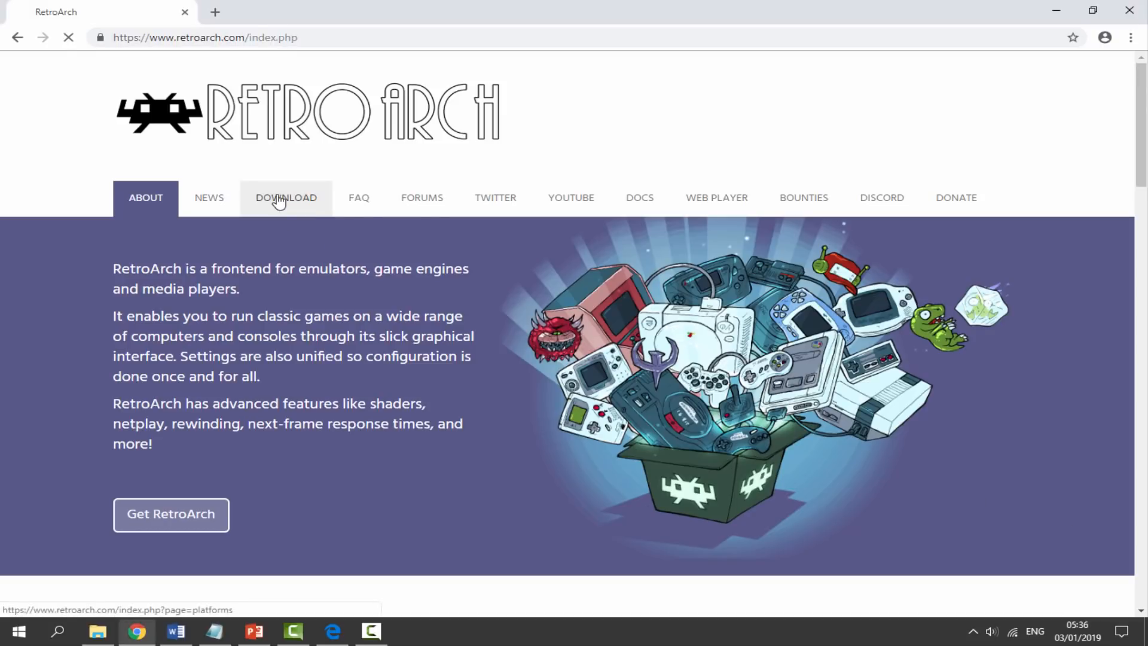
click(286, 197)
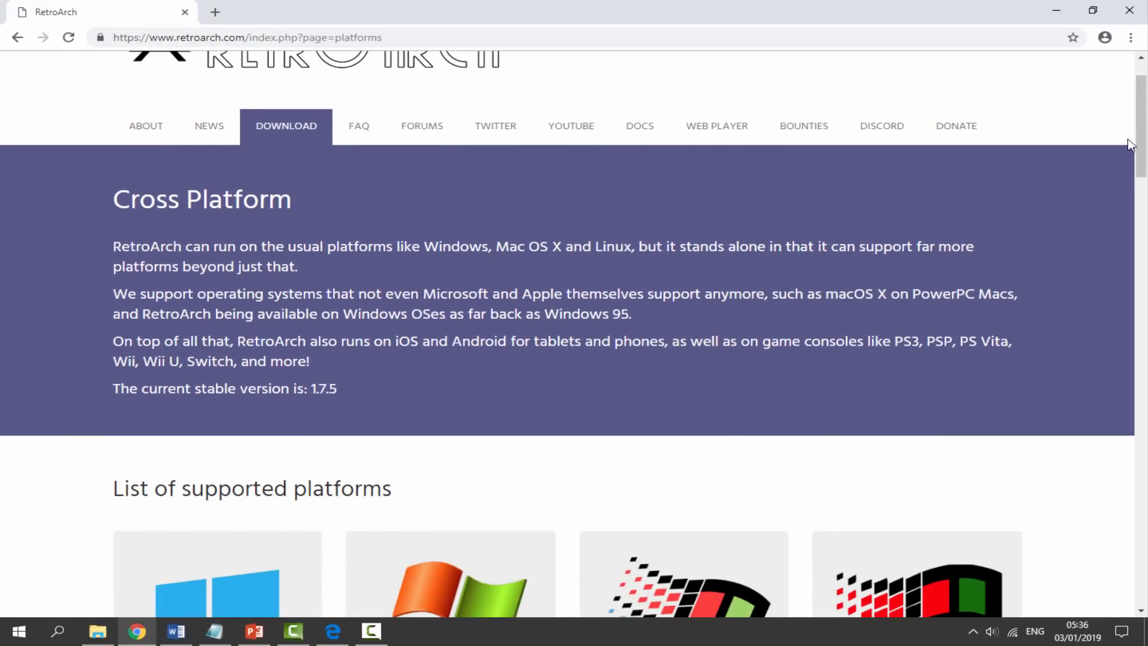
scroll(down, 3)
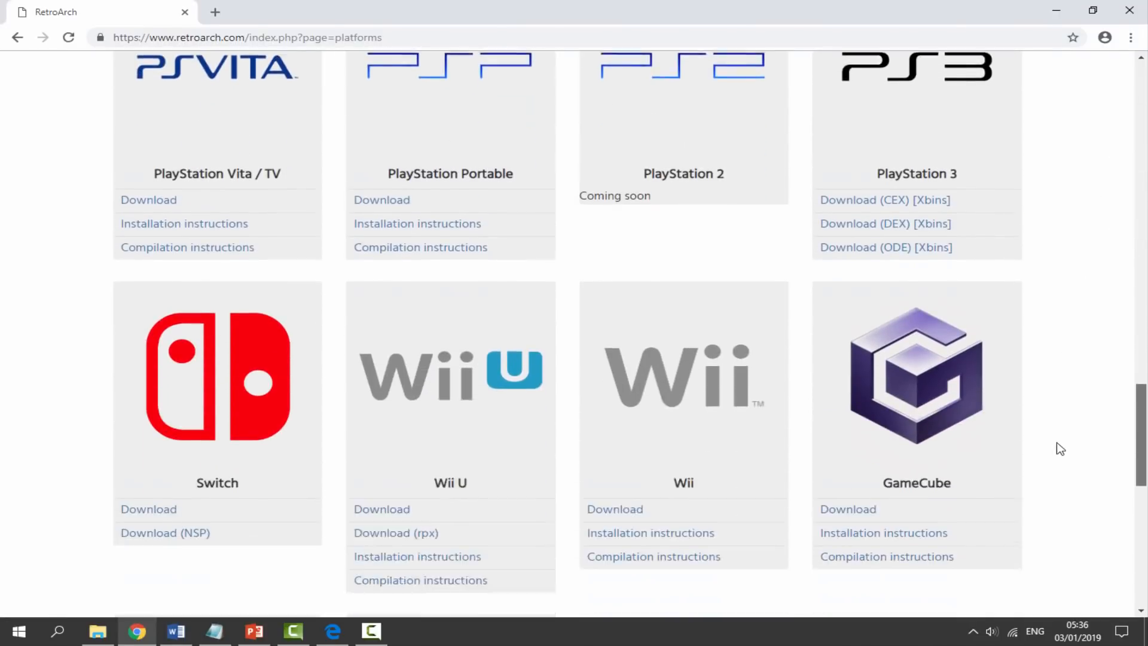
scroll(down, 3)
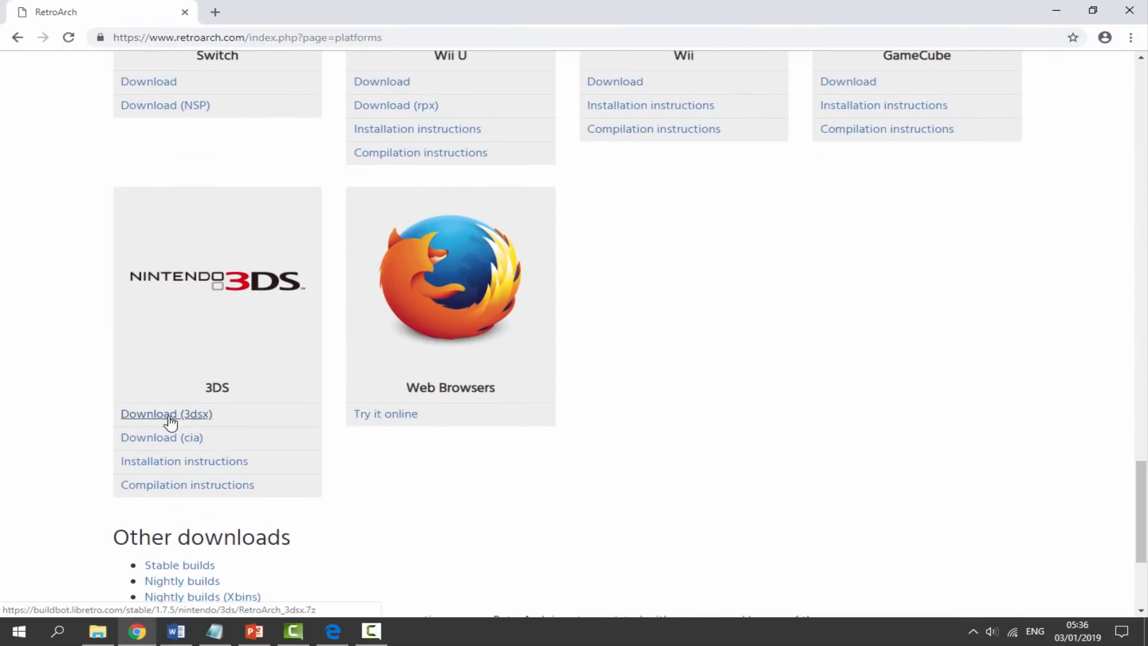
mouse_move(51, 377)
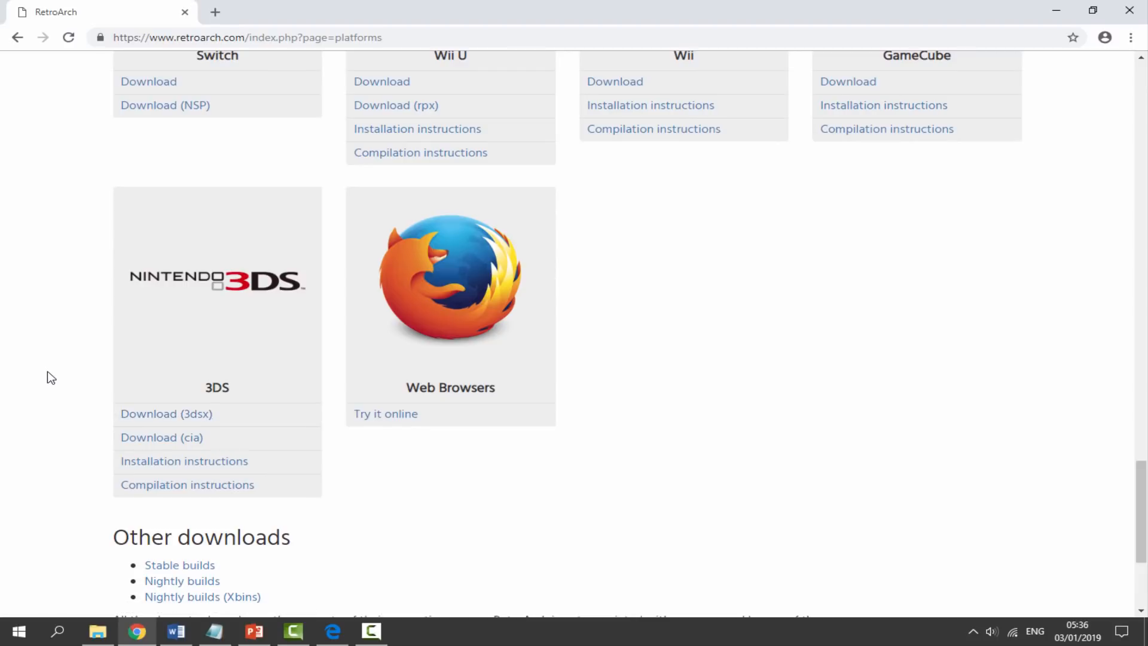
mouse_move(166, 413)
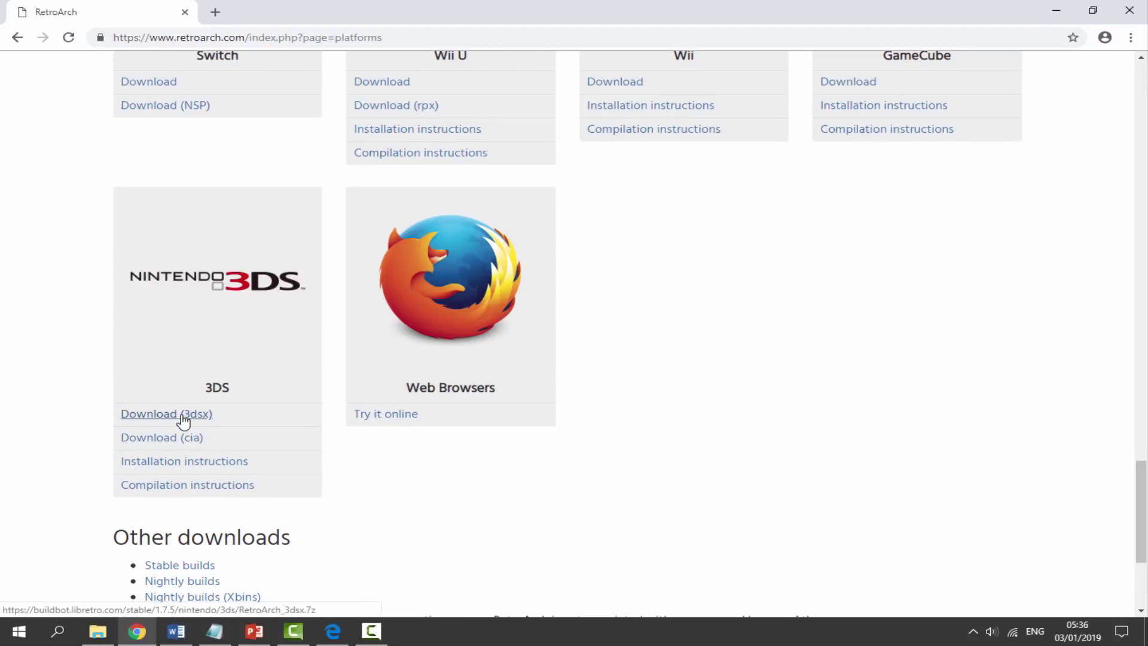
mouse_move(213, 417)
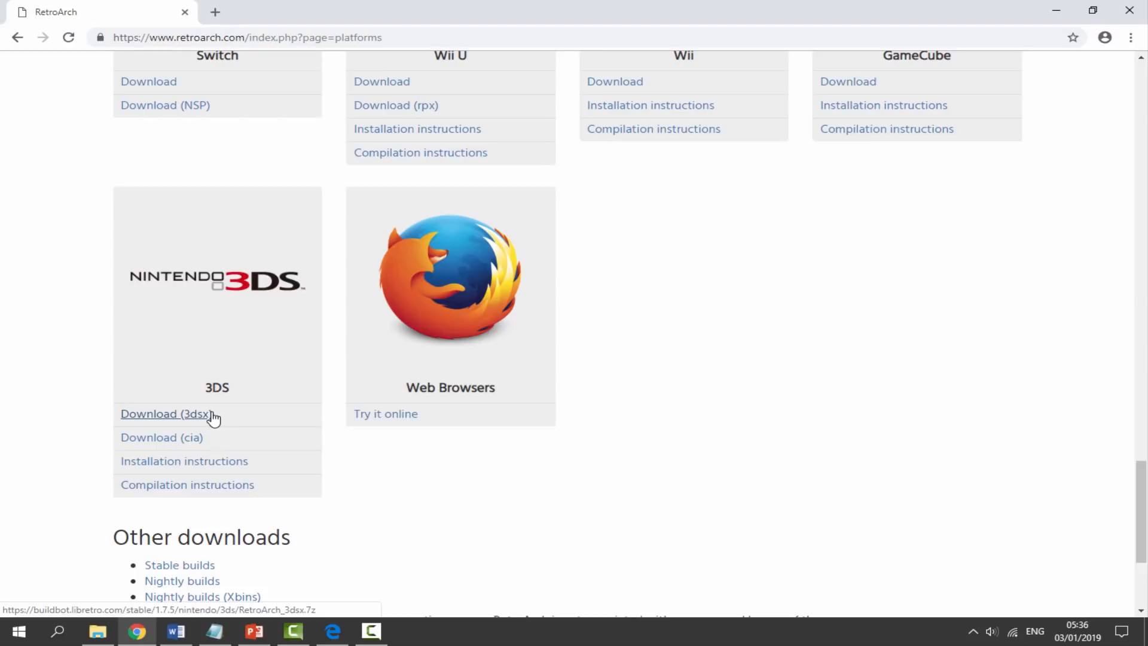
mouse_move(204, 420)
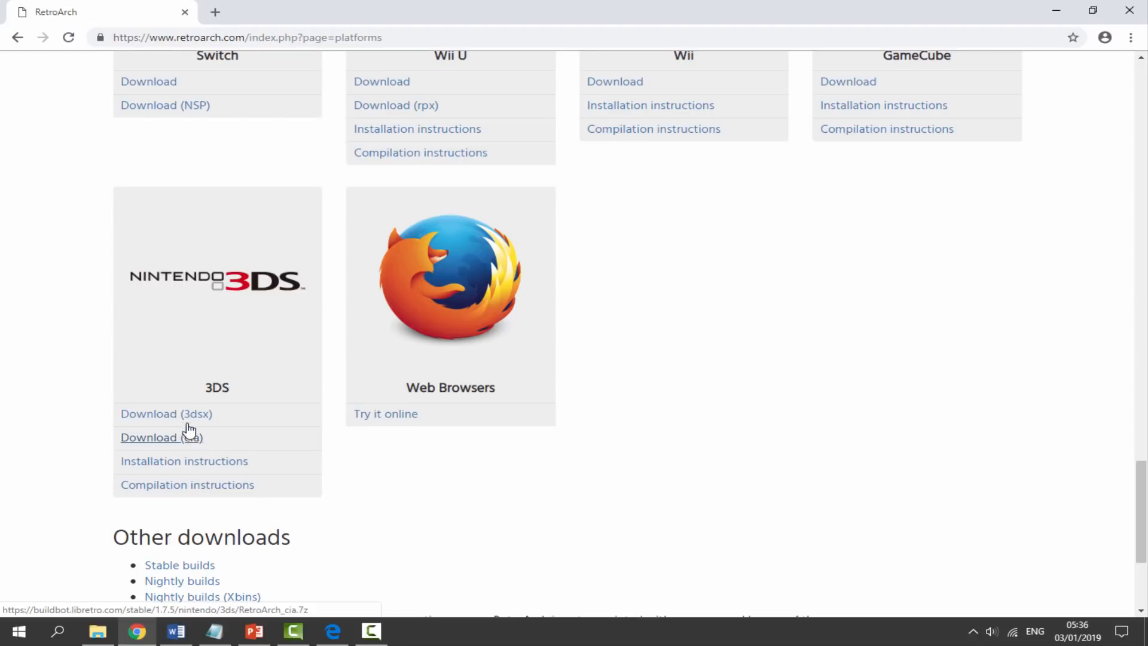
mouse_move(166, 413)
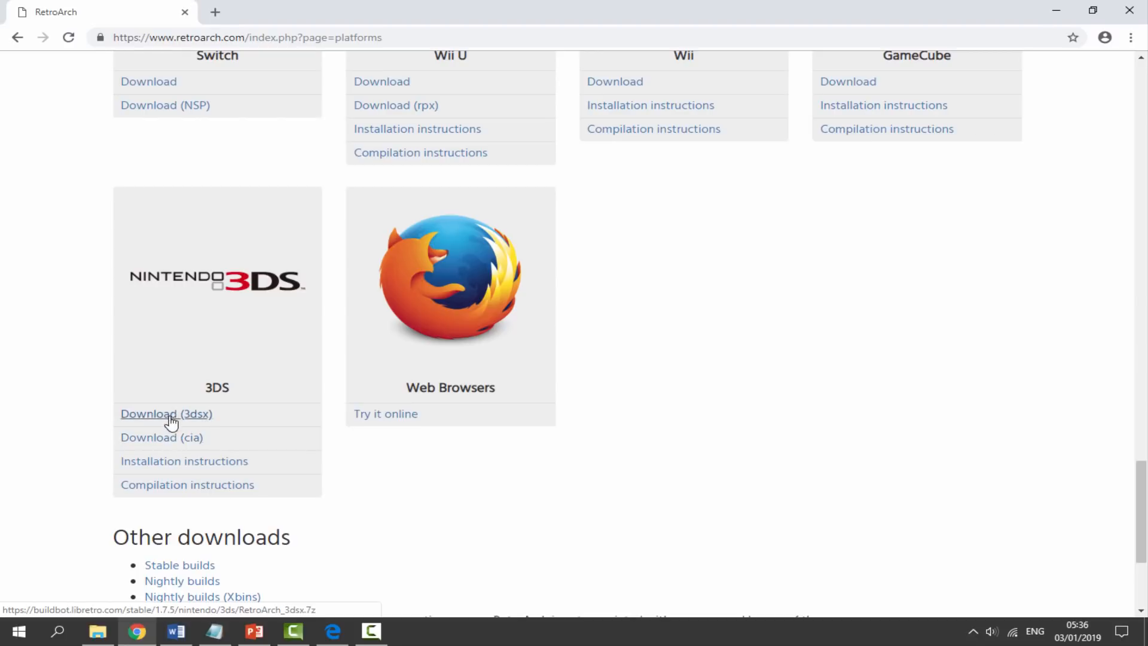
mouse_move(162, 437)
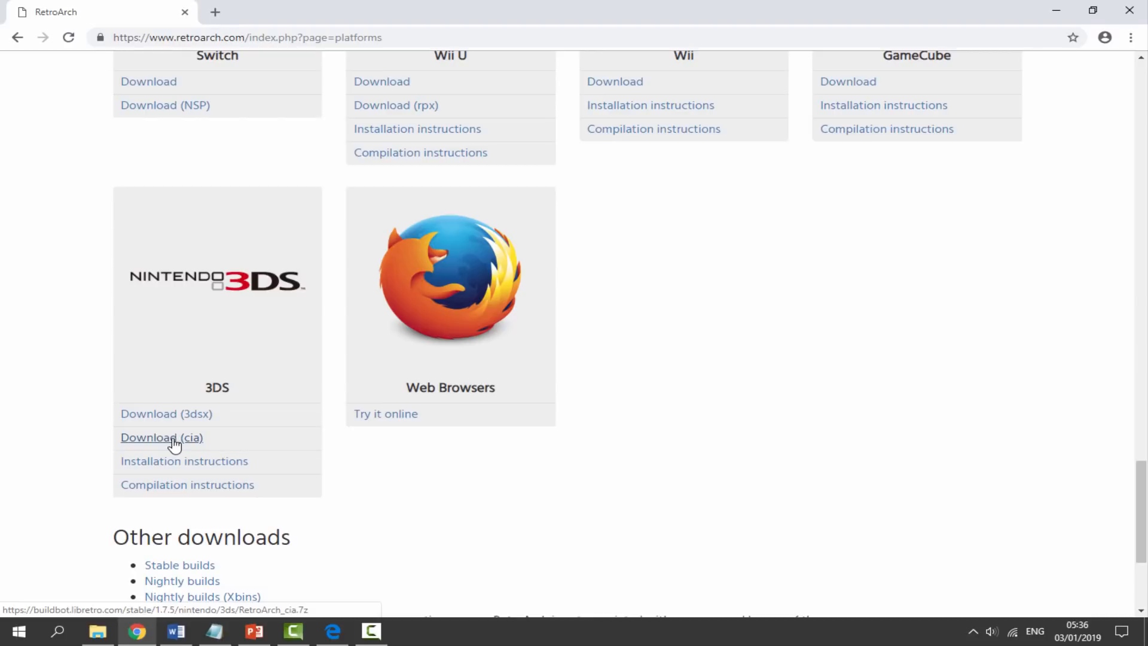
Download the 3DS CIA build, saving RetroArch_cia.7z into Downloads222.
click(161, 438)
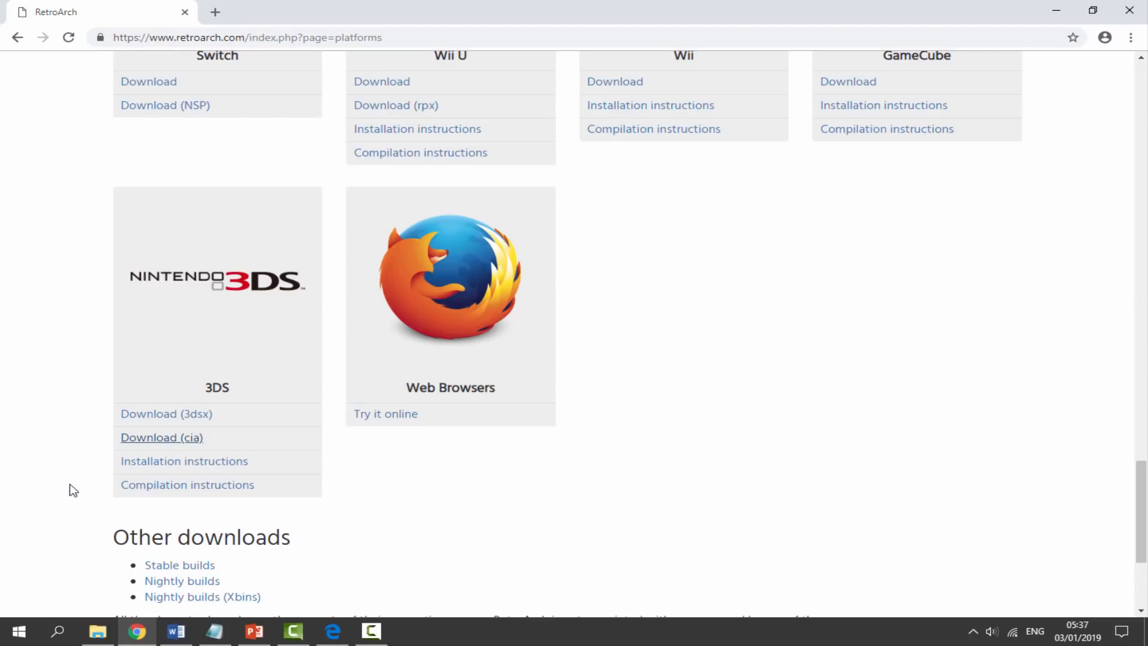
click(97, 630)
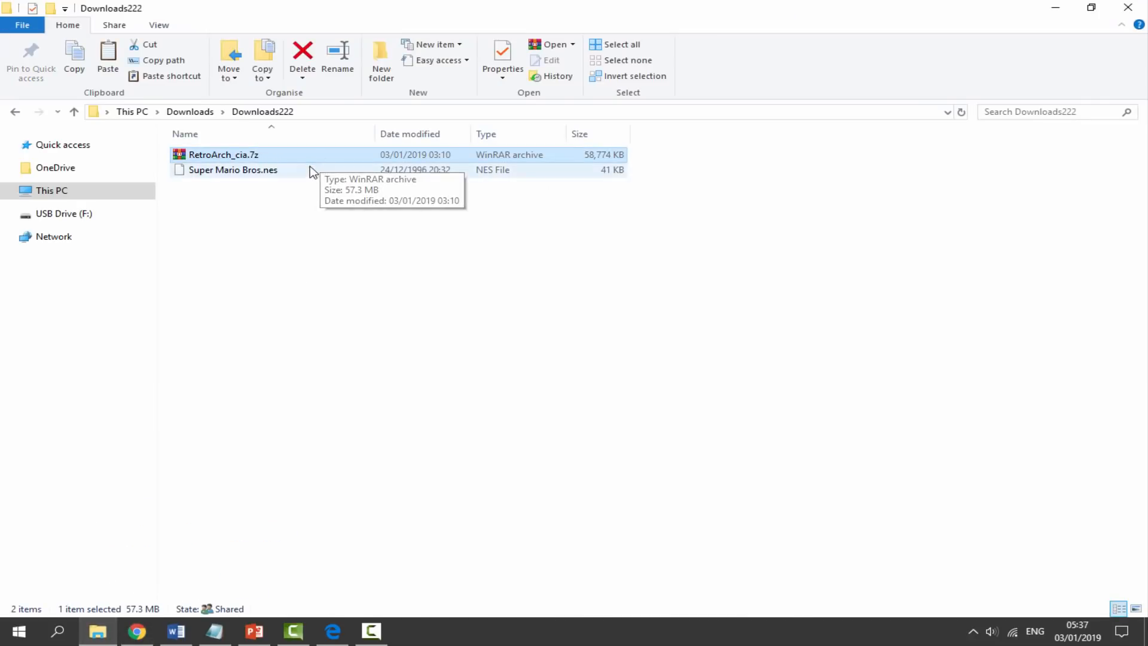
Select RetroArch_cia.7z in Downloads222, next to the Super Mario Bros NES ROM.
click(233, 169)
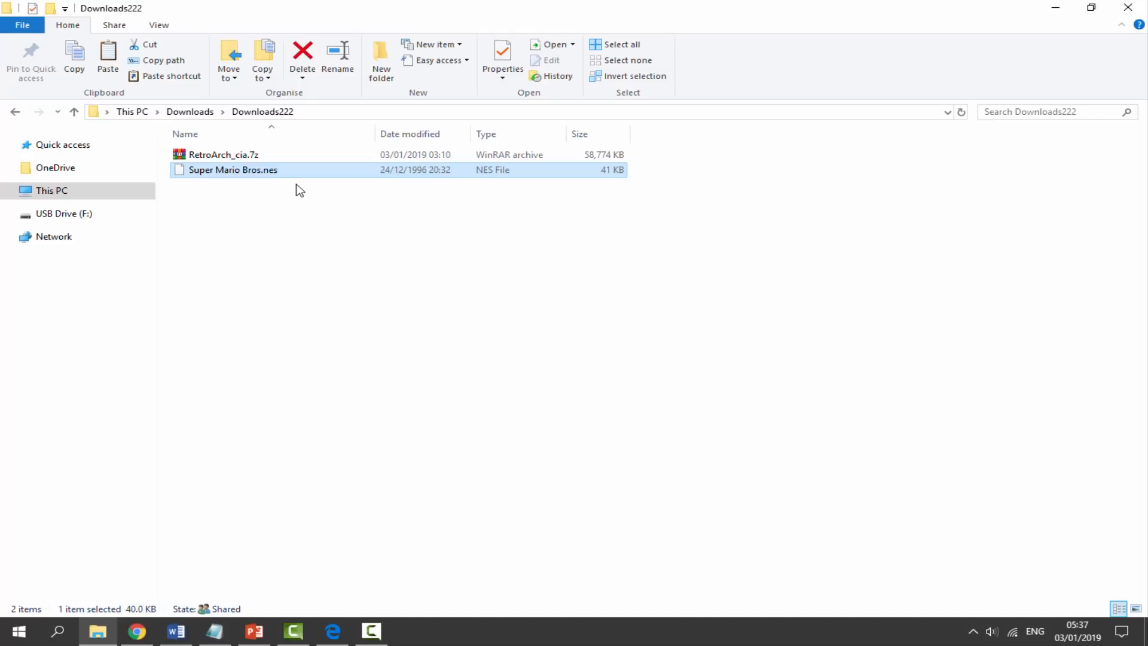
mouse_move(279, 195)
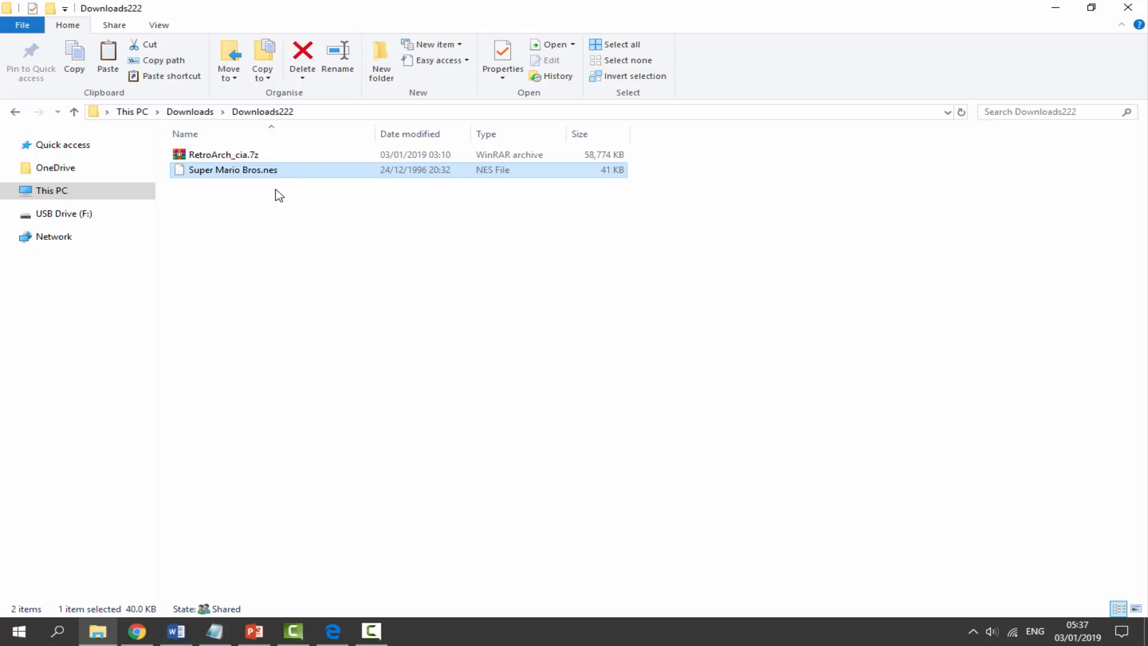
click(223, 154)
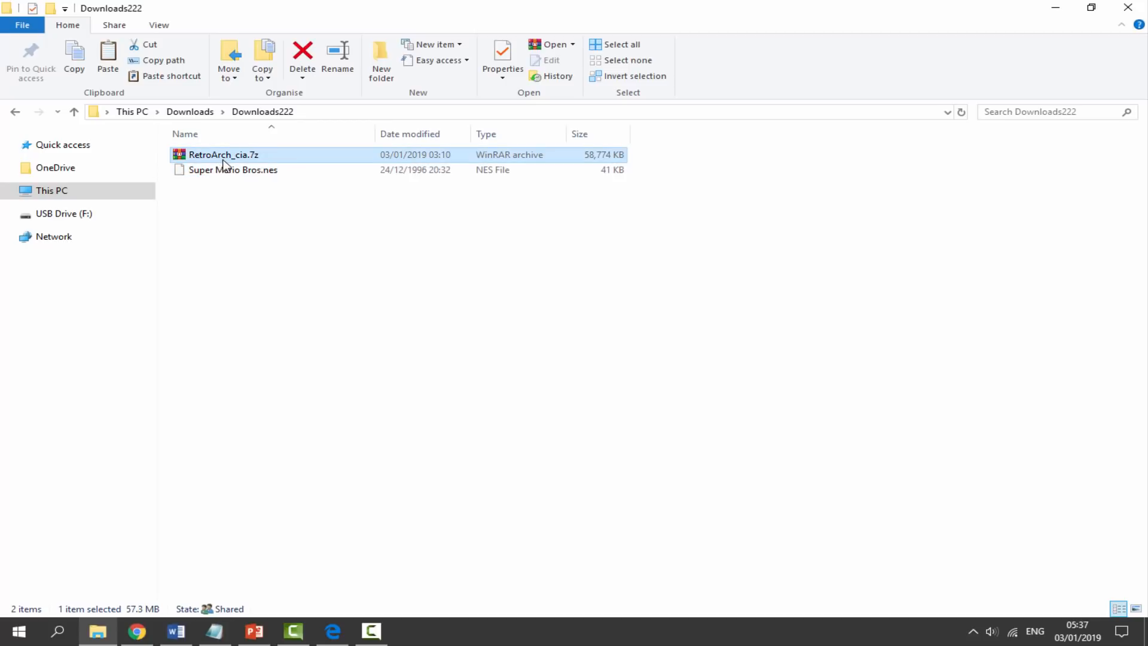
mouse_move(224, 154)
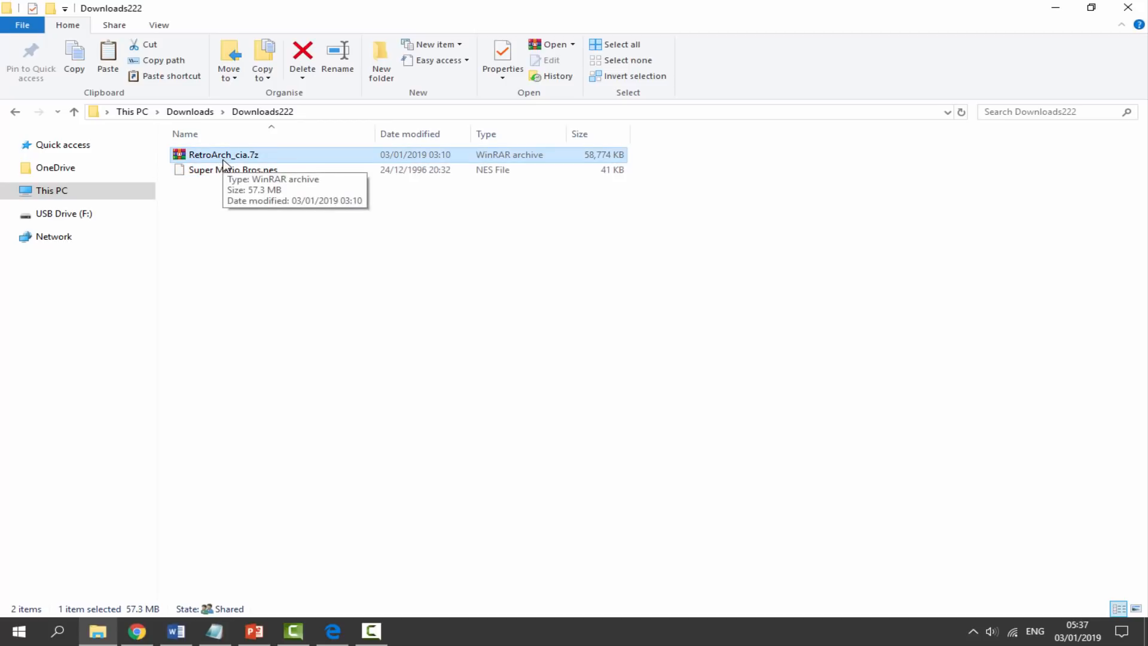
mouse_move(285, 189)
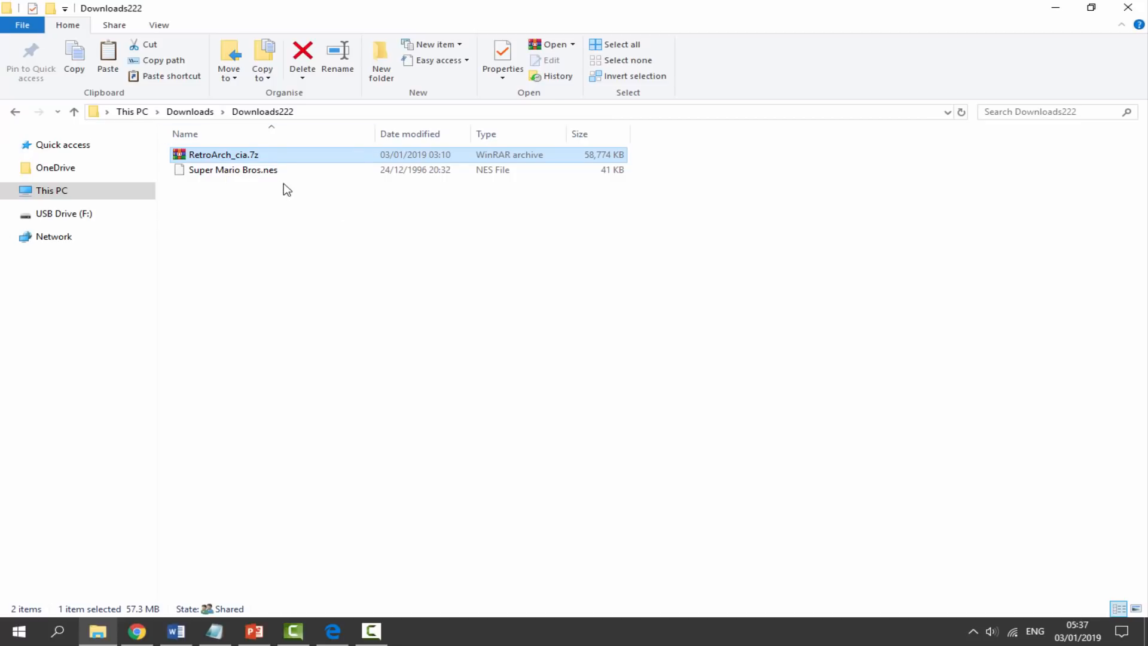
click(233, 169)
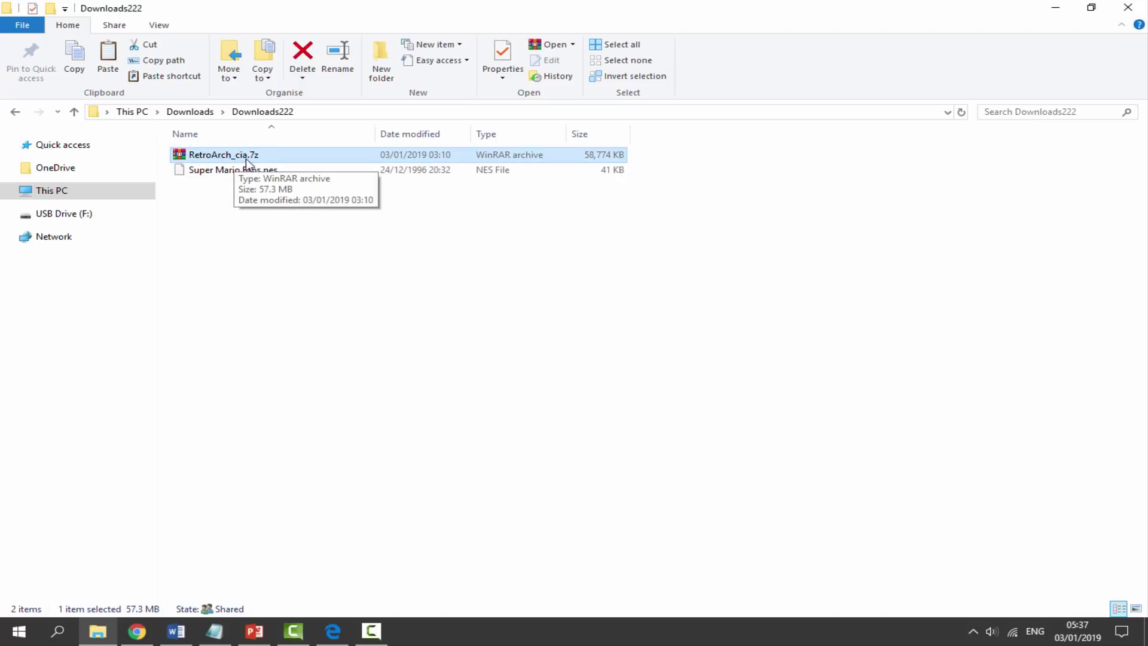
Extract RetroArch_cia.7z here, adding cia and retroarch folders to Downloads222.
right_click(222, 154)
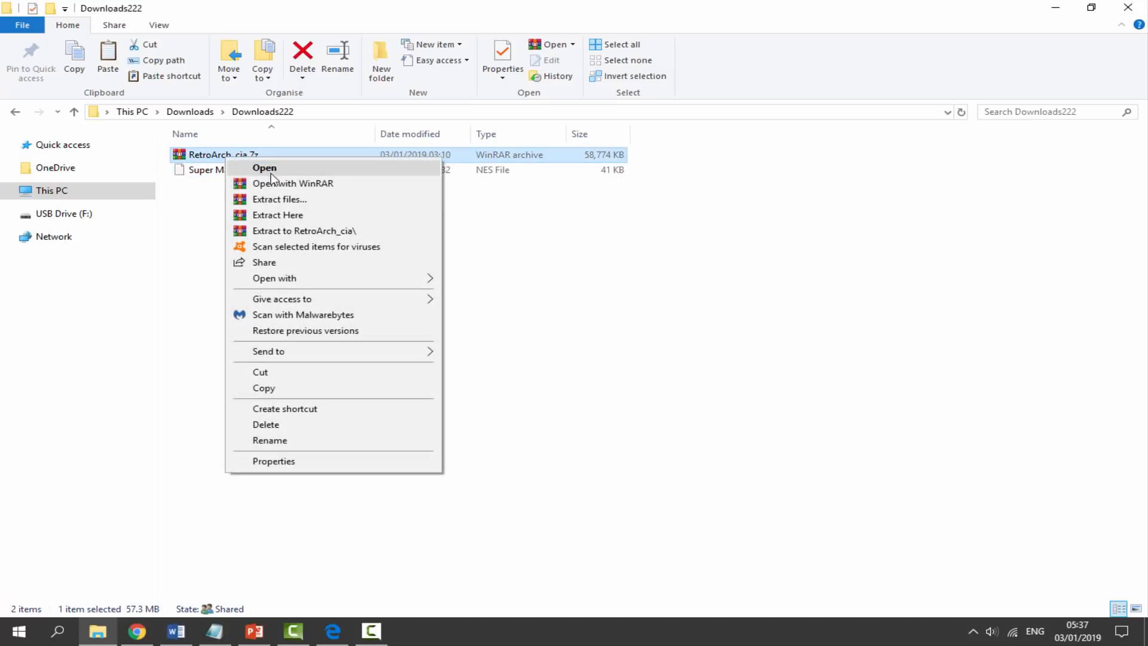
click(278, 214)
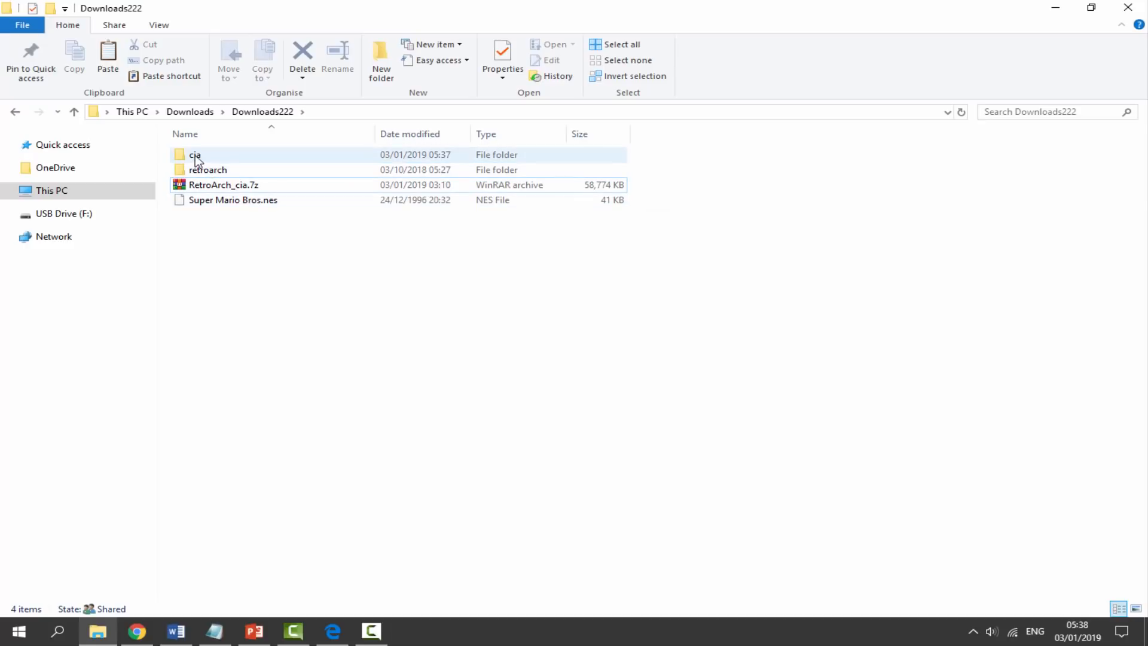
click(208, 168)
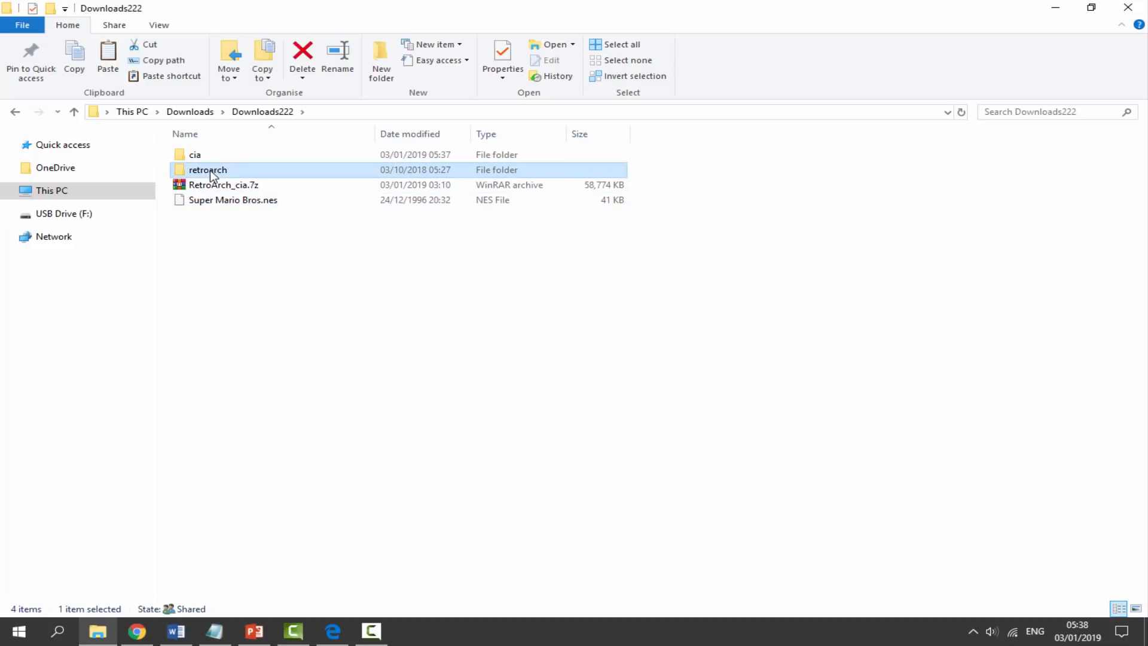
mouse_move(213, 170)
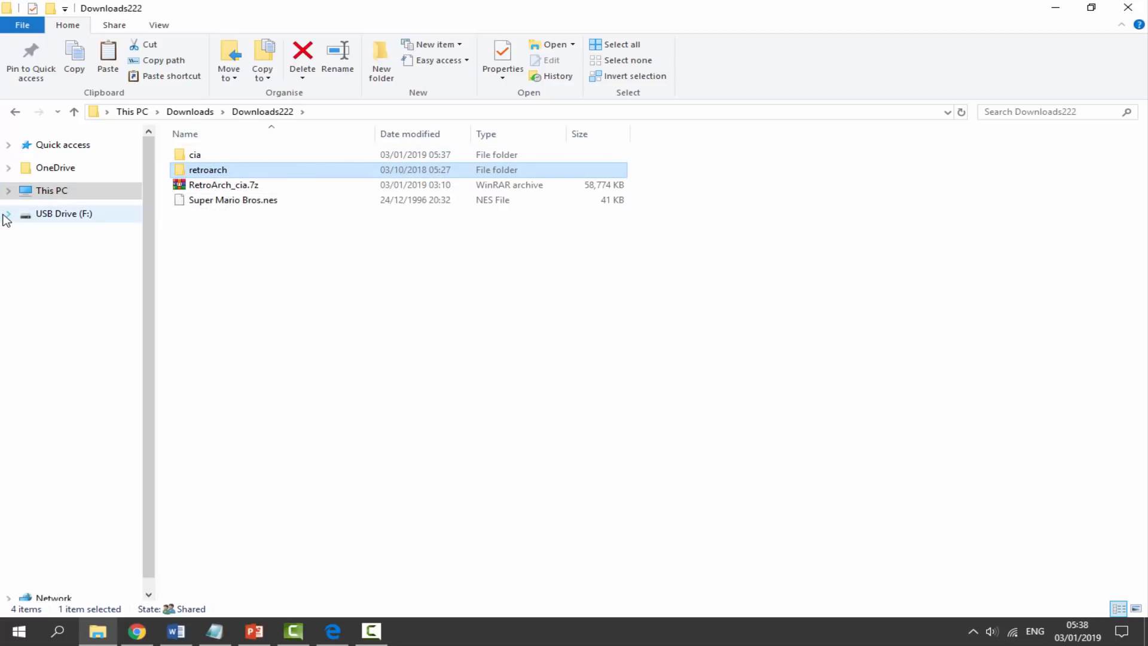
Expand USB Drive (F:) in the navigation pane to list its folders.
click(8, 213)
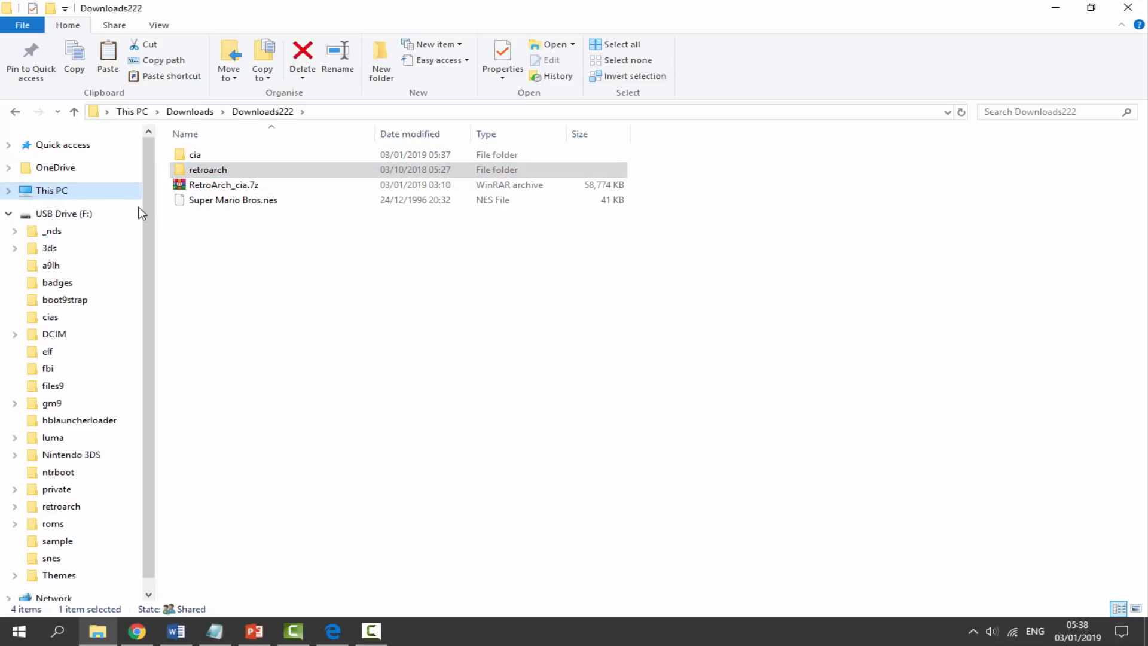
mouse_move(52, 230)
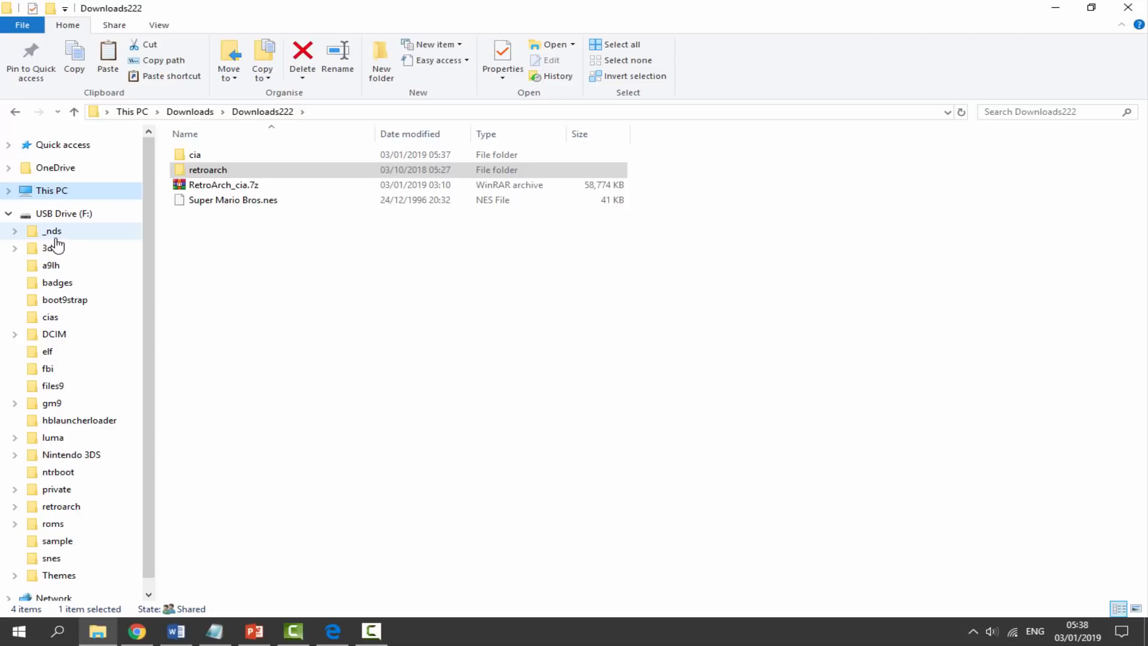
scroll(down, 3)
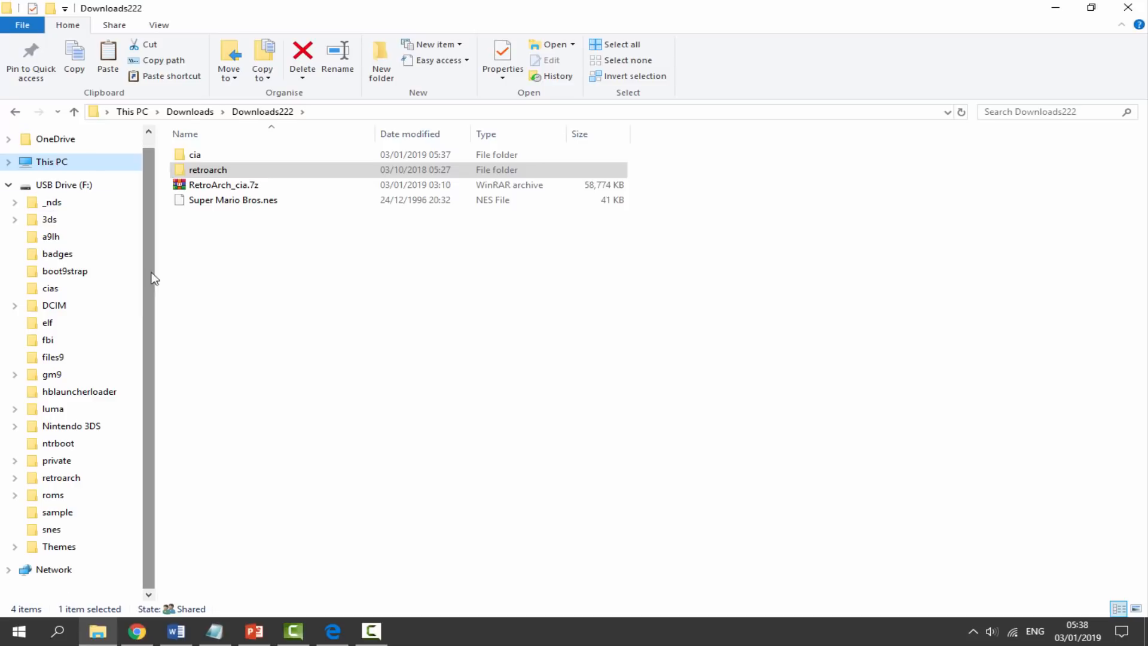
mouse_move(68, 477)
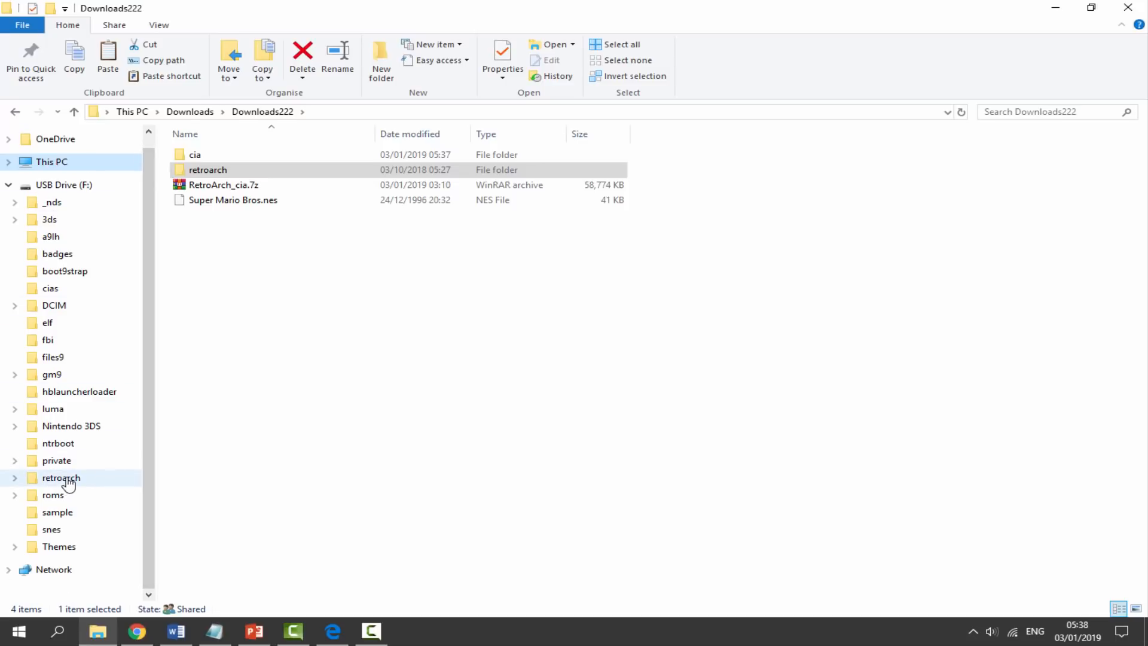
Permanently delete the old retroarch folder from USB Drive (F:).
right_click(61, 478)
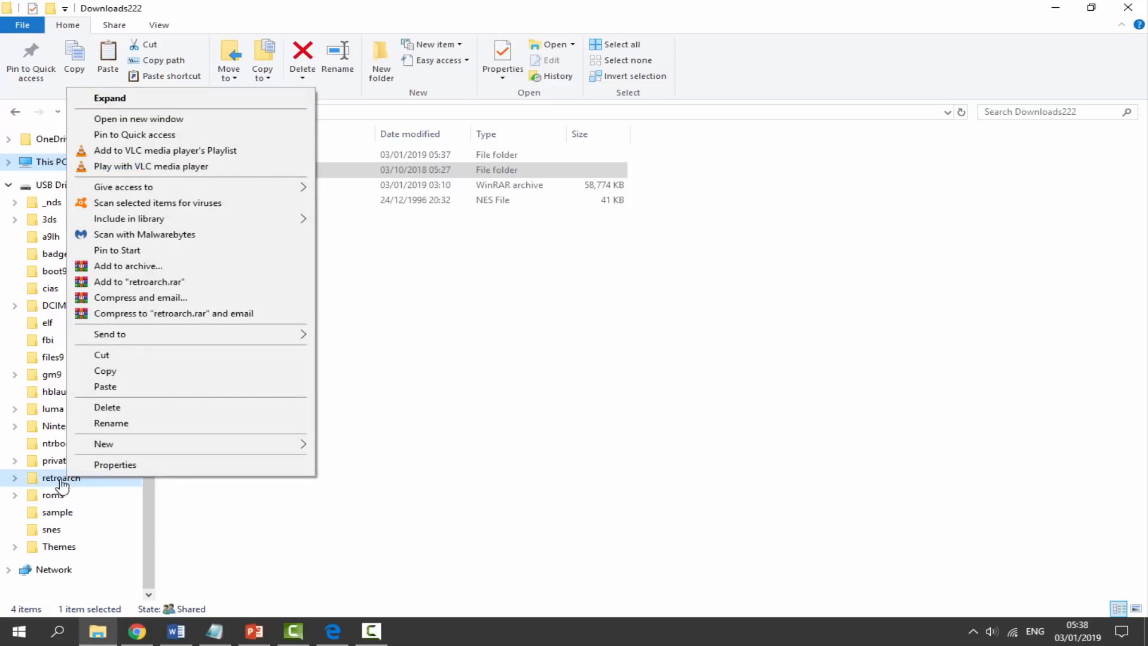
click(107, 406)
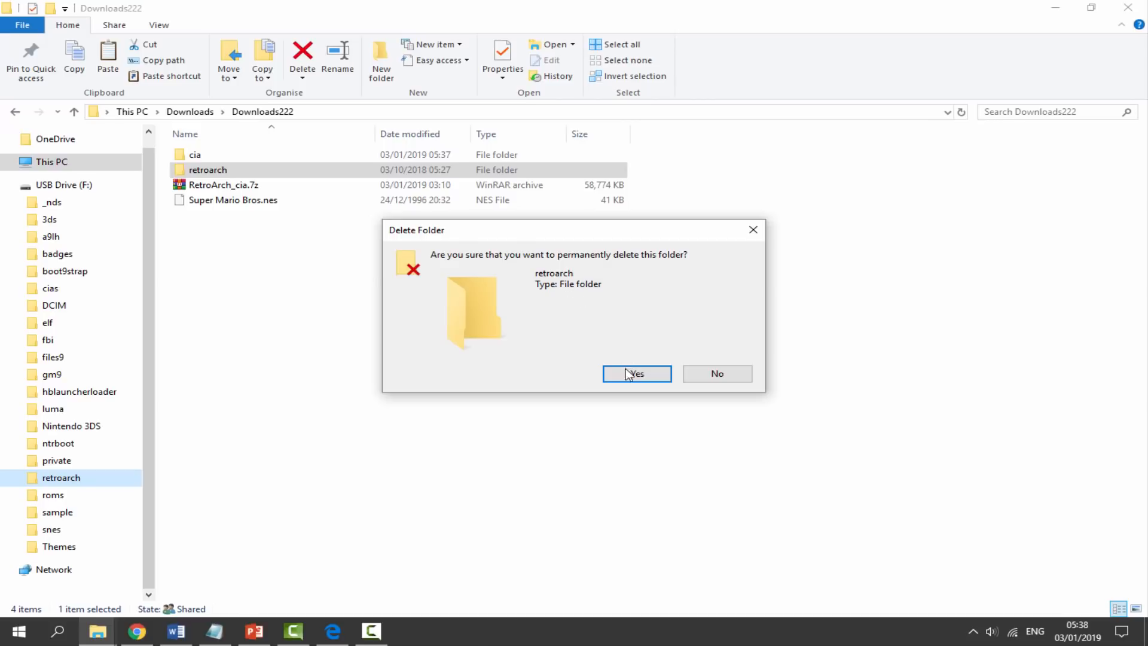
click(635, 373)
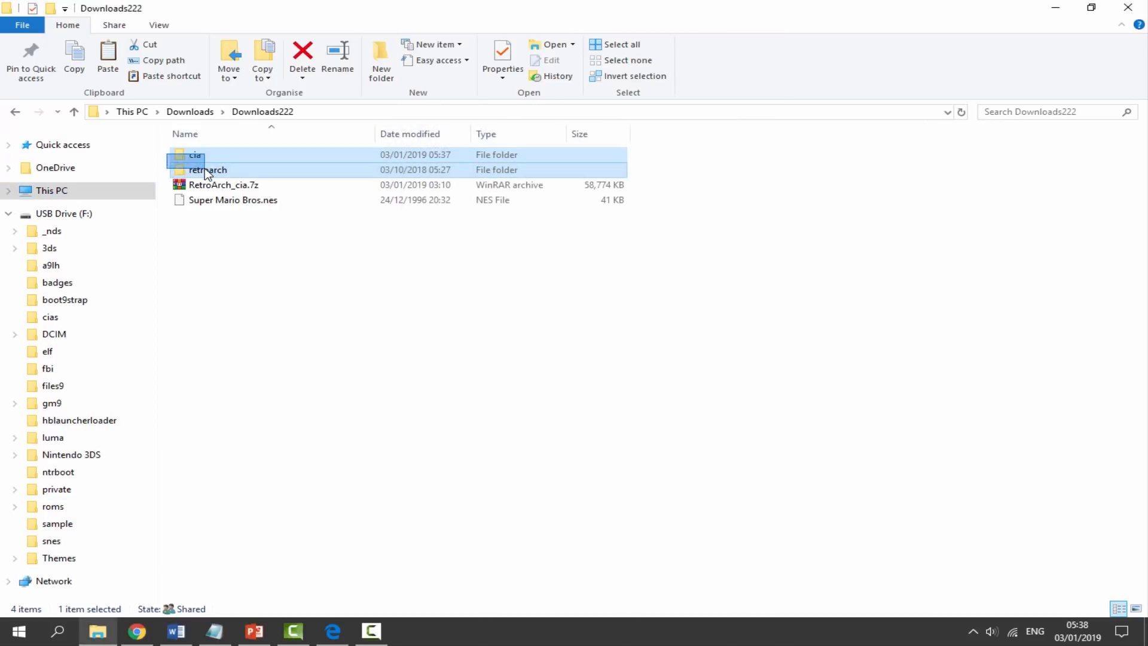
Copy the cia and retroarch folders onto USB Drive (F:), then select Super Mario Bros.nes.
click(208, 168)
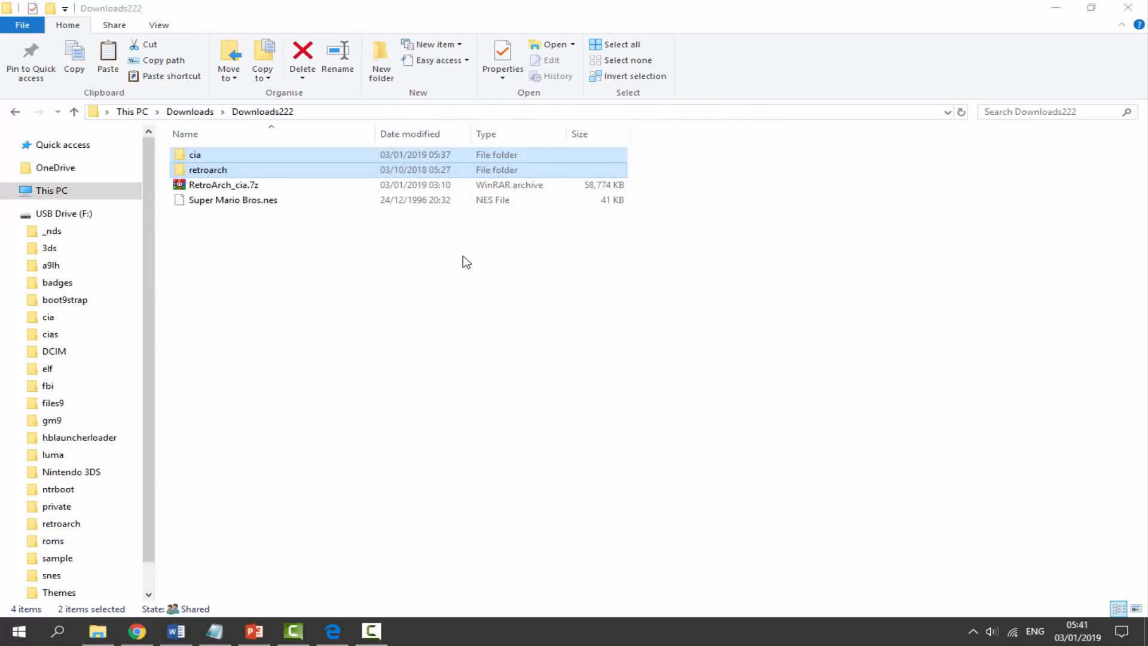
mouse_move(288, 265)
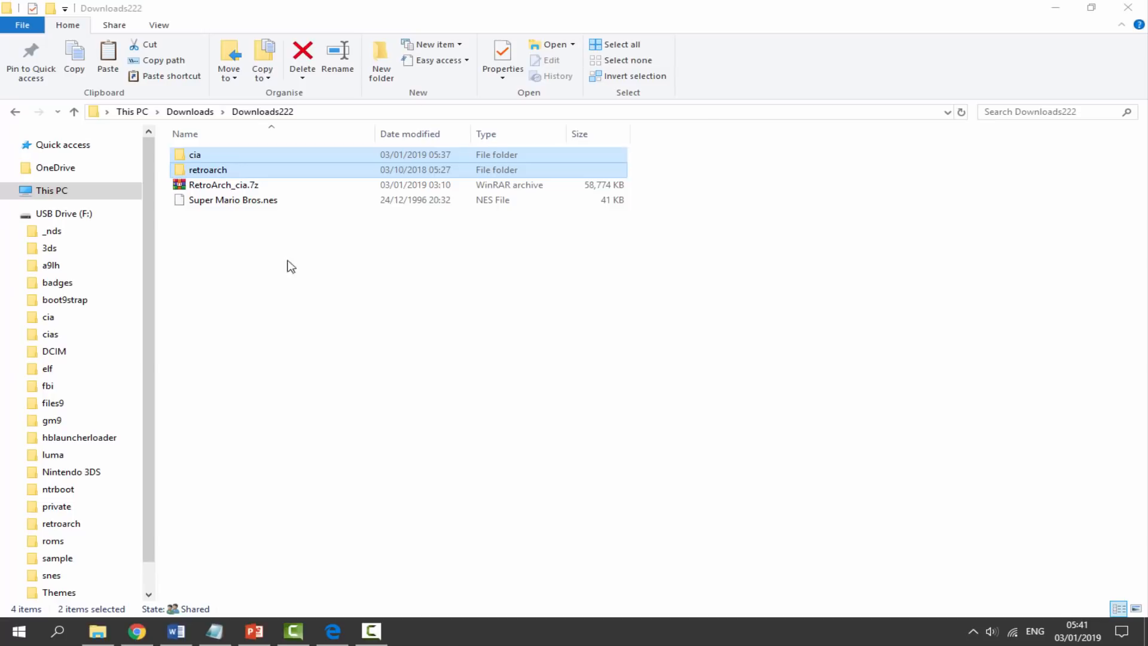
click(232, 199)
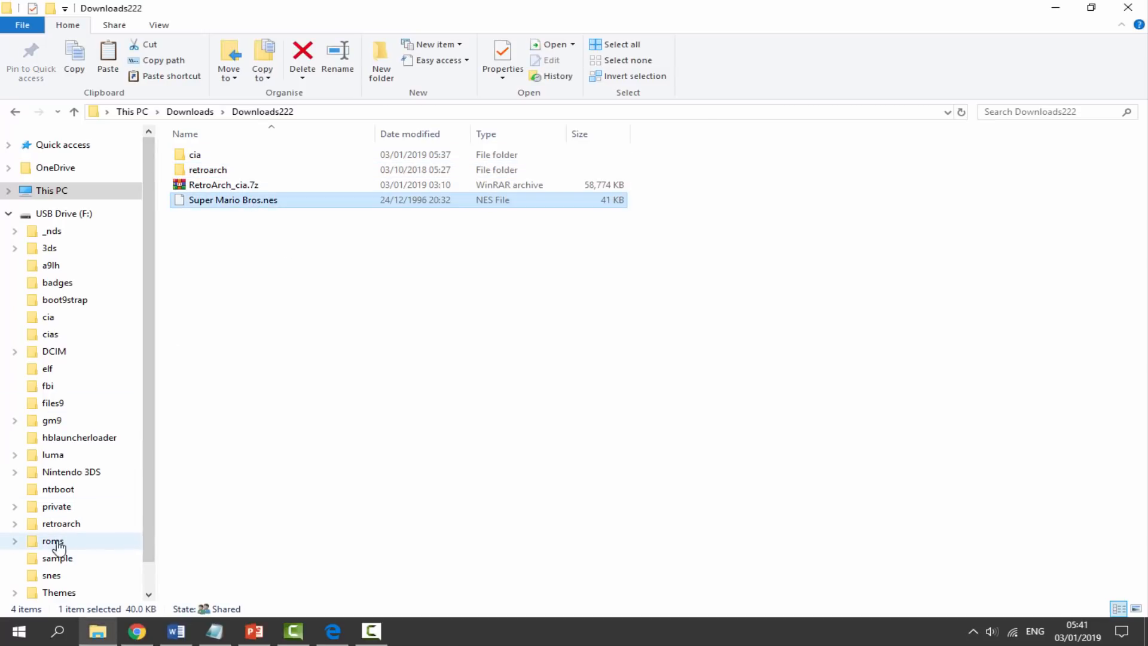
Create a new roms folder inside the drive's retroarch folder.
click(14, 540)
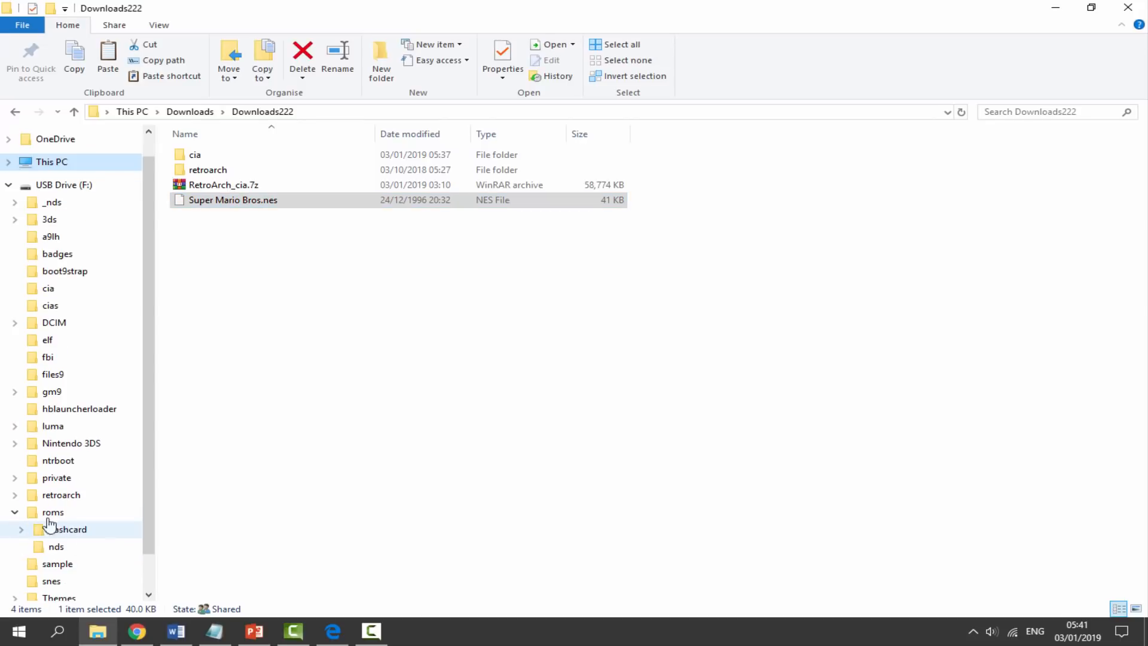
click(13, 512)
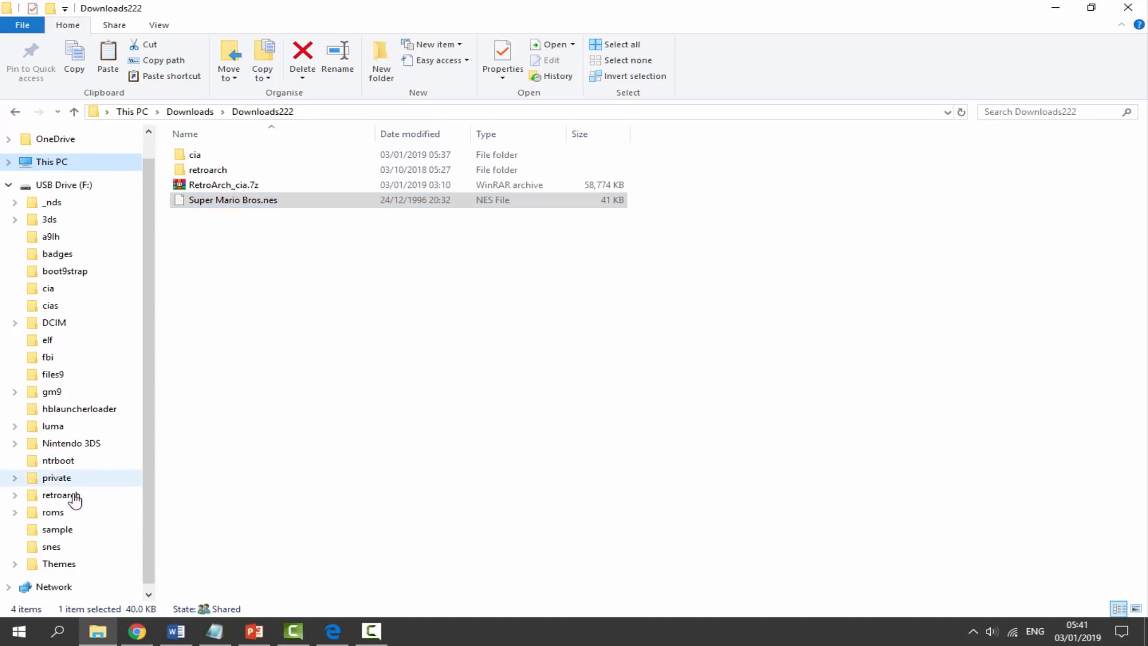
click(15, 494)
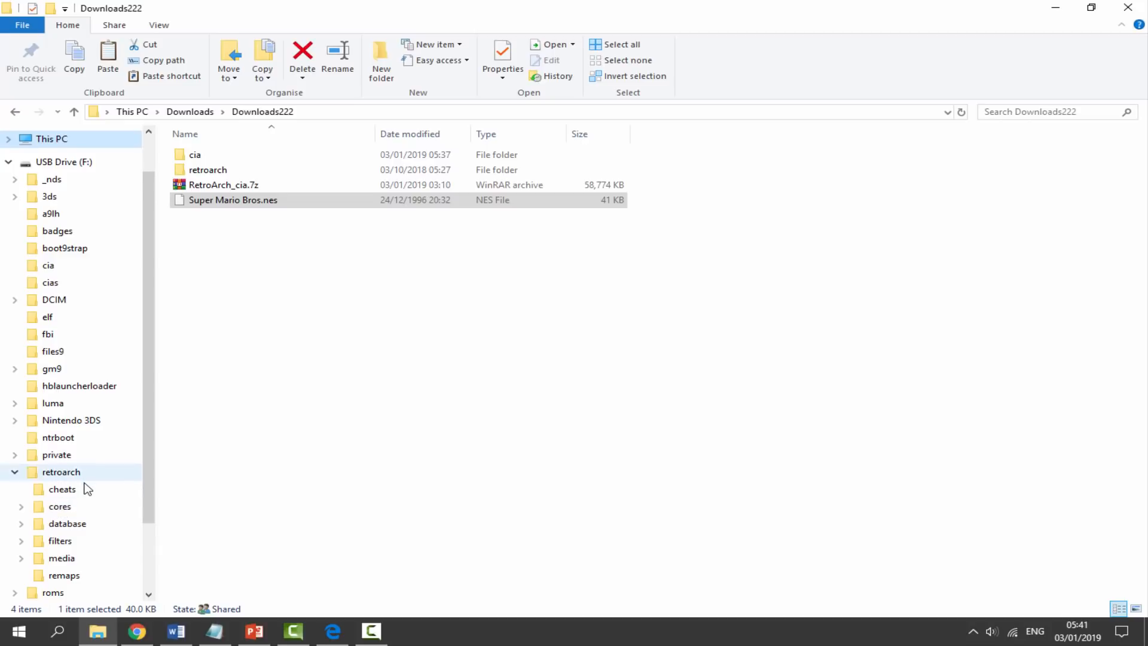
scroll(down, 3)
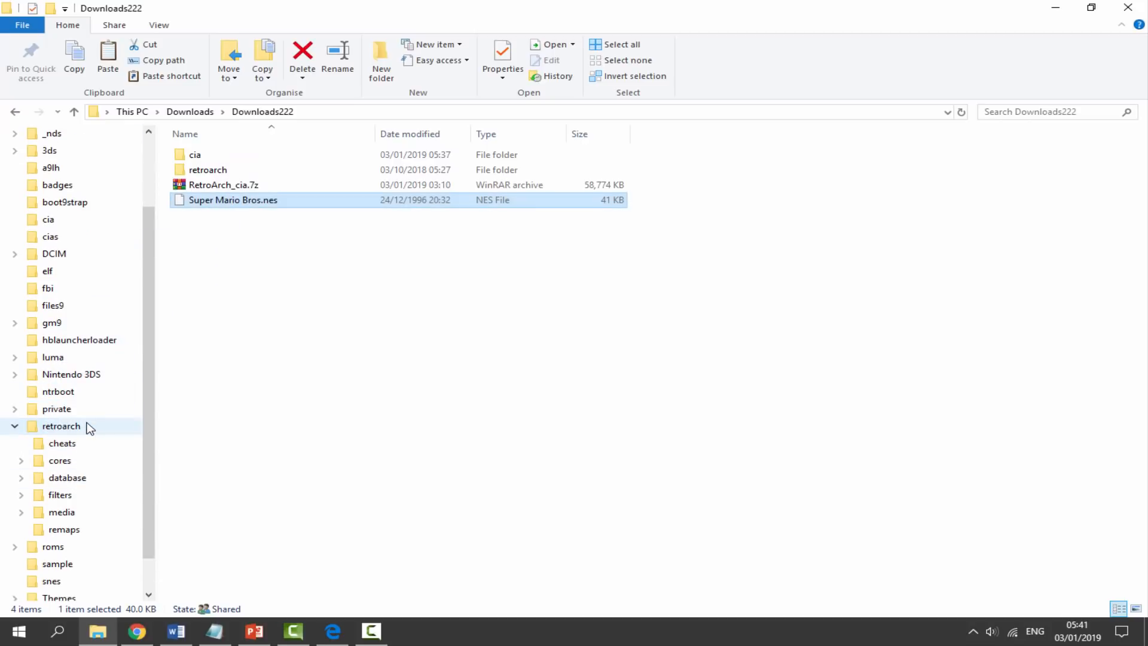
right_click(276, 282)
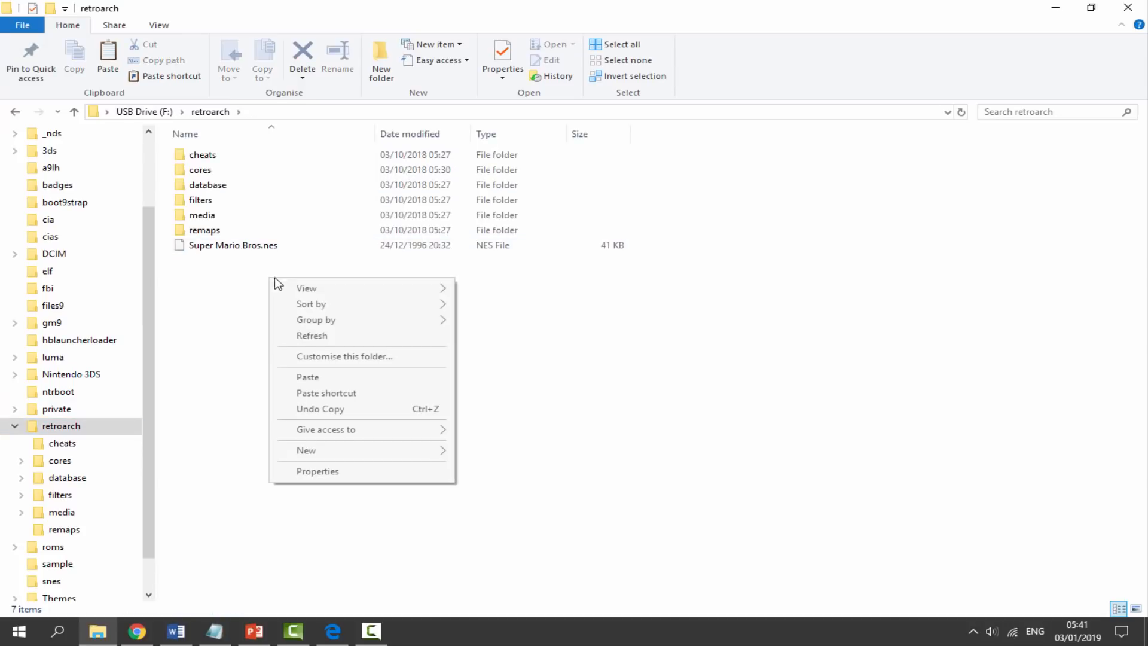
click(305, 451)
text(roms)
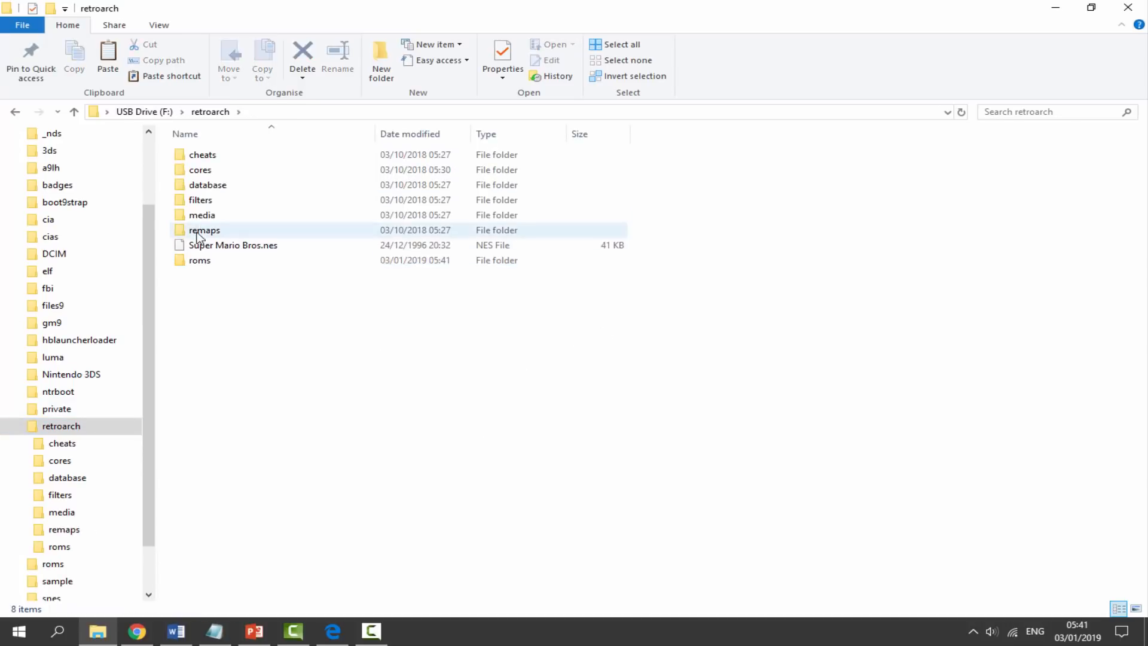
Move Super Mario Bros.nes into retroarch/roms and return to the drive's root.
click(233, 244)
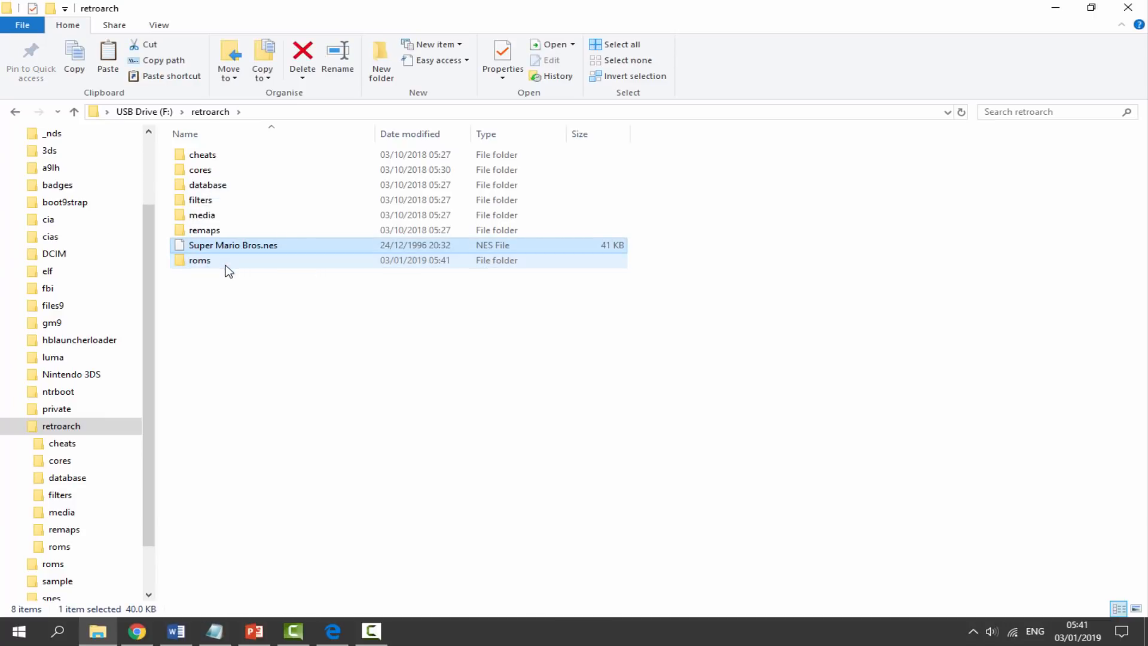
click(301, 51)
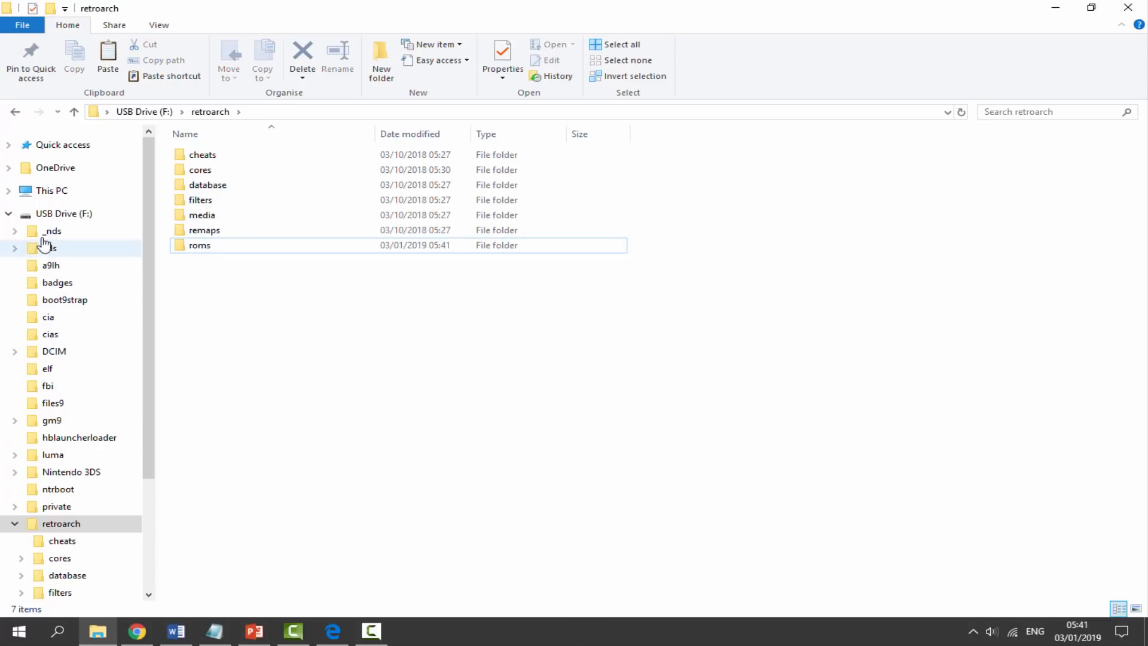
click(73, 112)
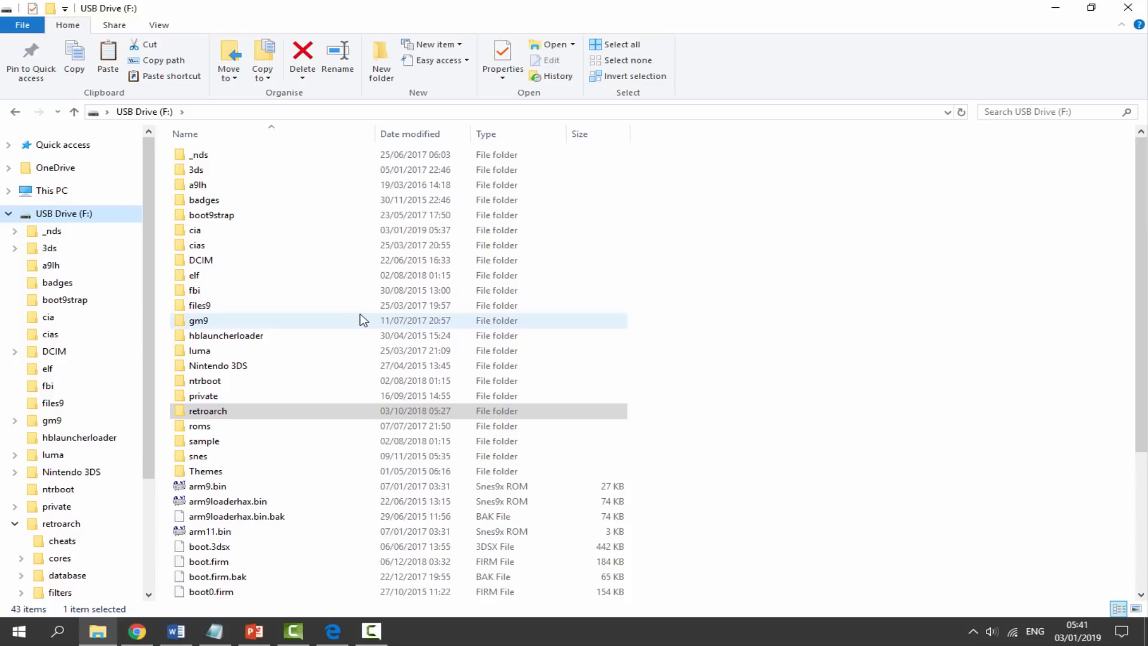